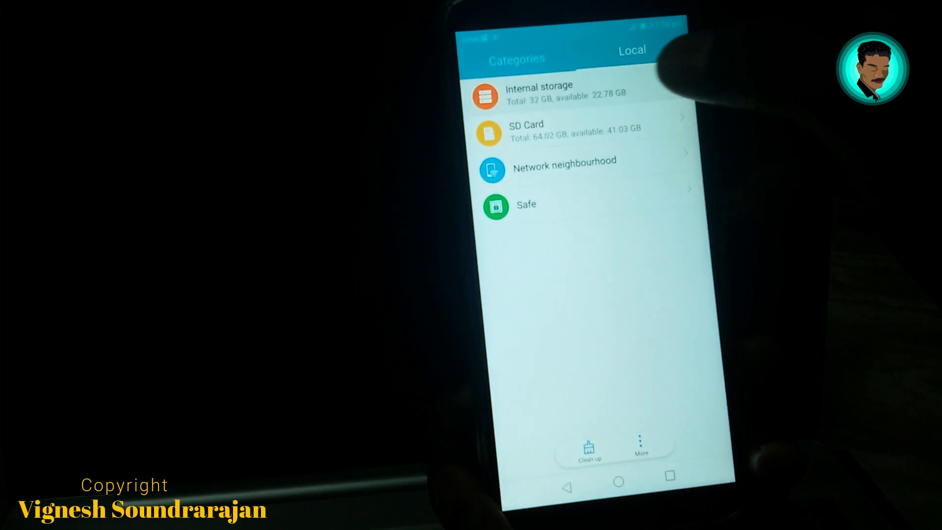
List the phone's Internal storage, SD Card, Network neighbourhood and Safe locations
click(539, 93)
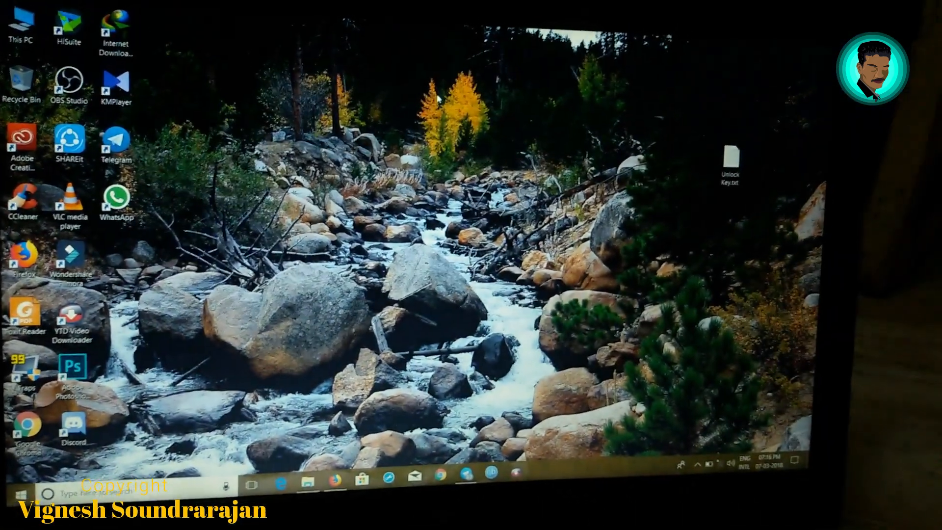
Open Honor 9 Lite Develpoments on Studies (D:) and select recovery_ramdisk_lld.img
double_click(21, 18)
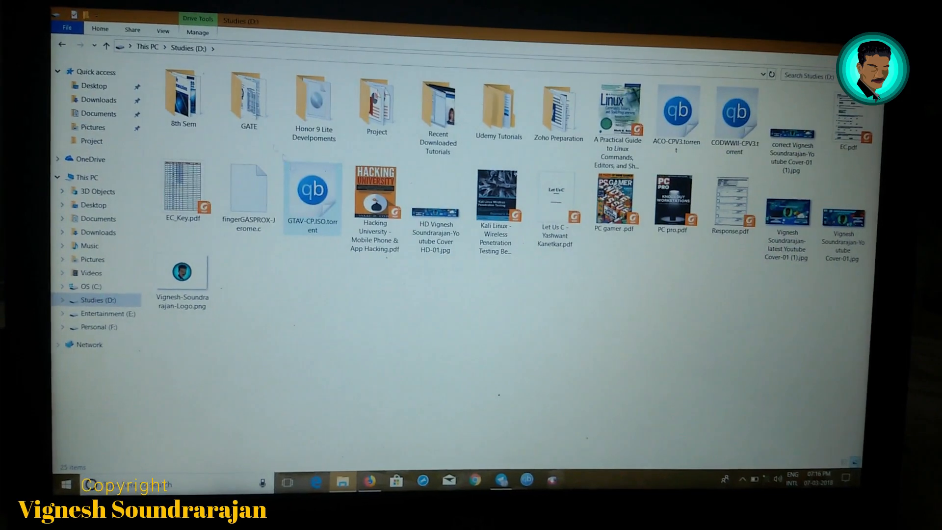
double_click(312, 102)
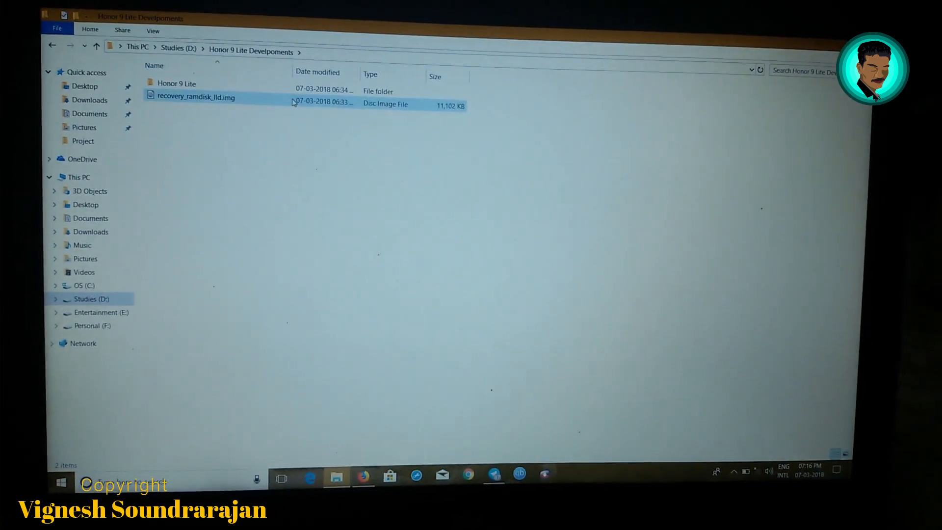
click(192, 96)
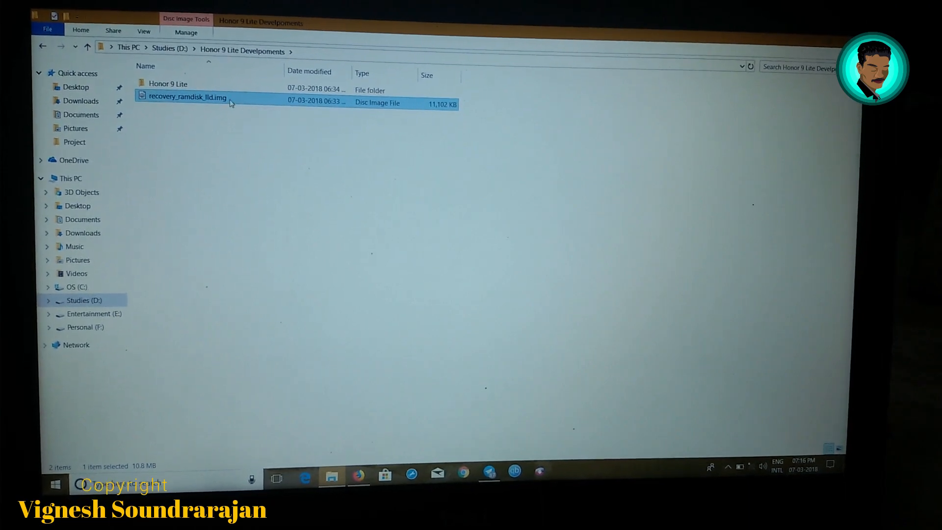
right_click(312, 240)
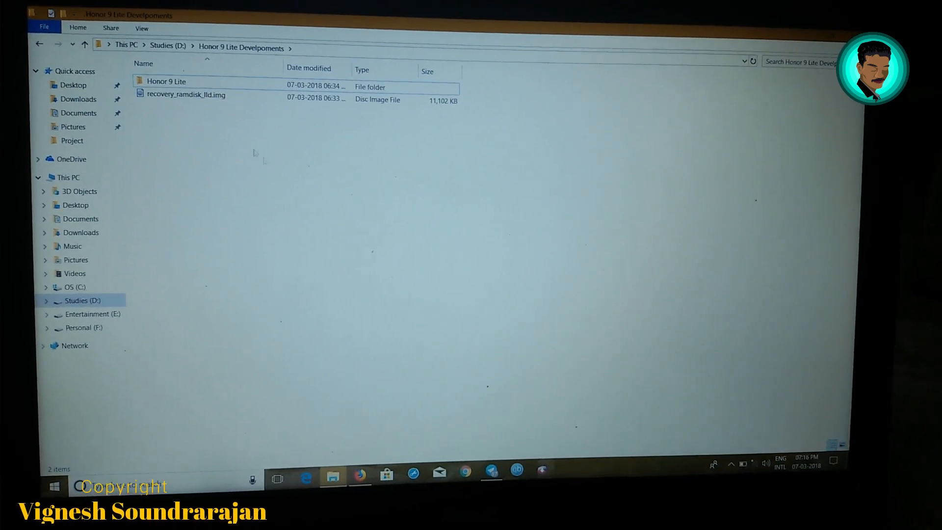
click(186, 96)
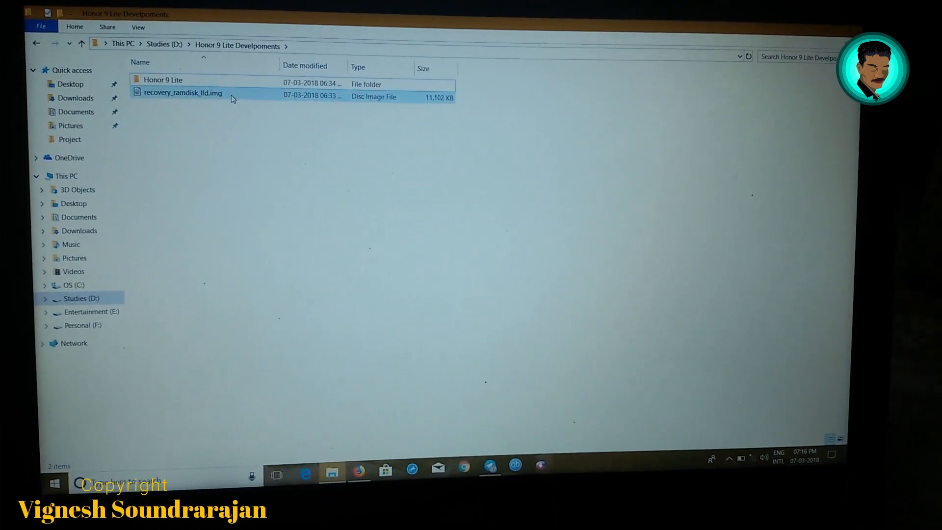